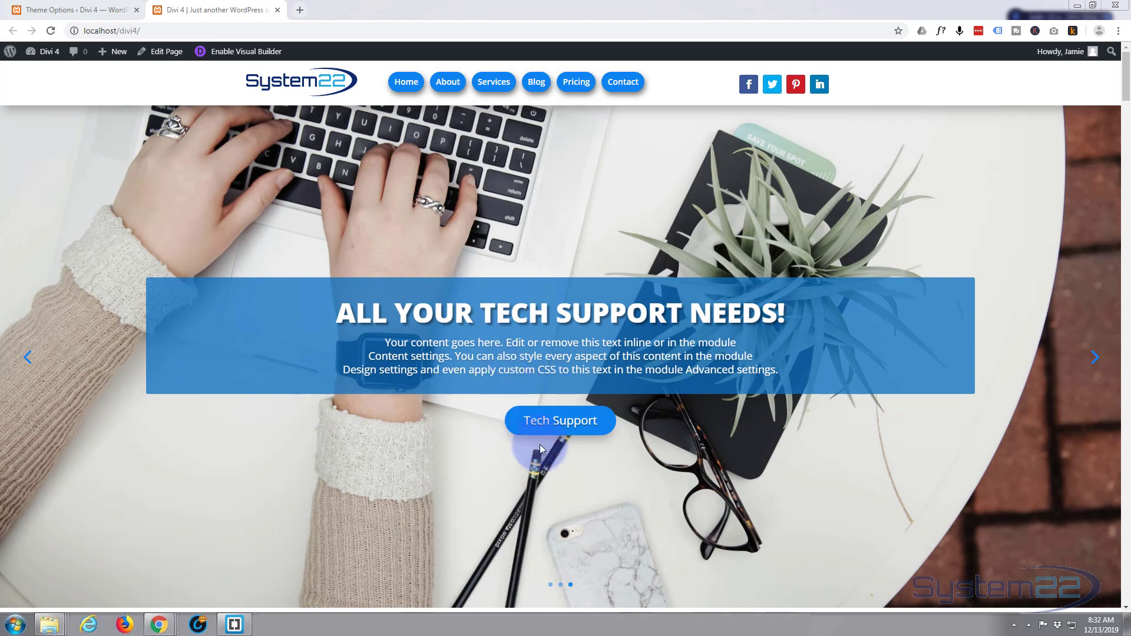
pyautogui.moveTo(658, 92)
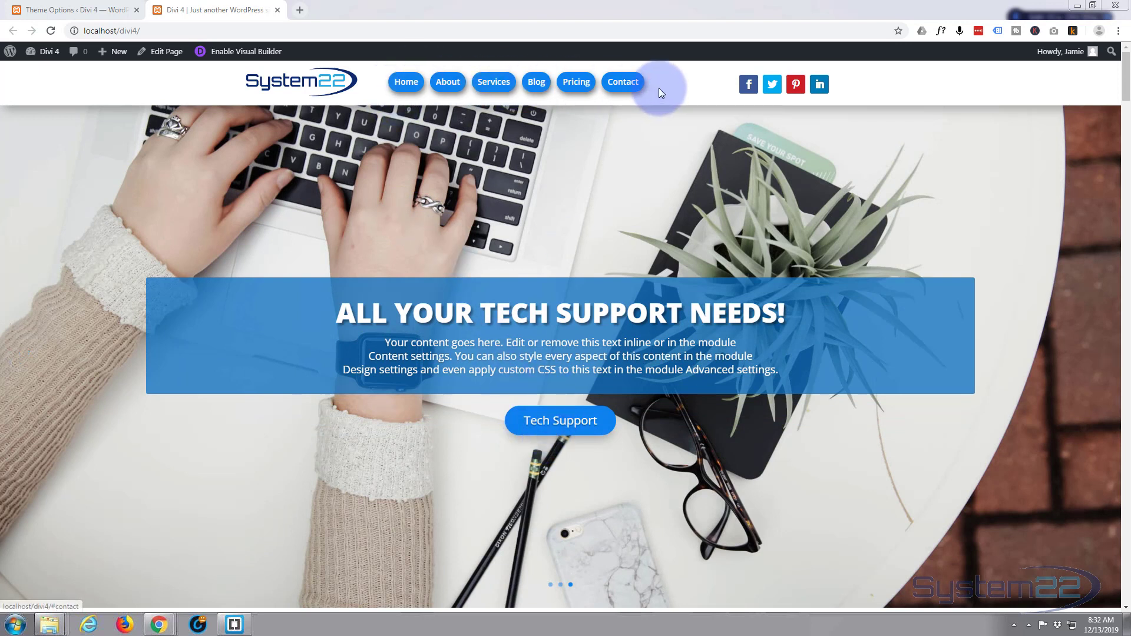
pyautogui.moveTo(373, 78)
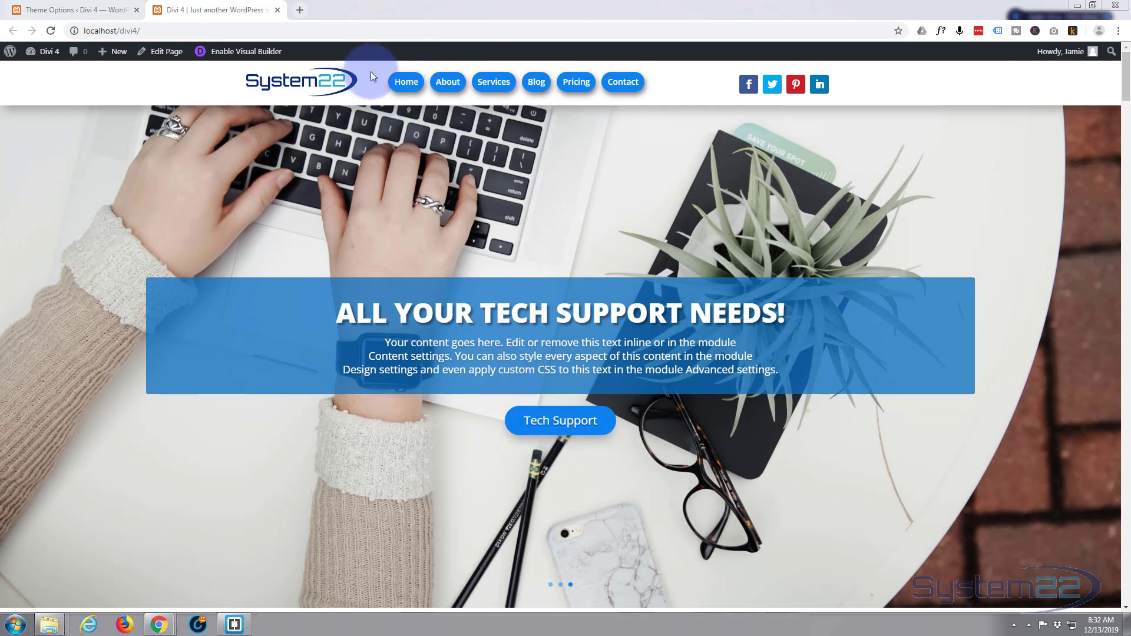
pyautogui.moveTo(657, 85)
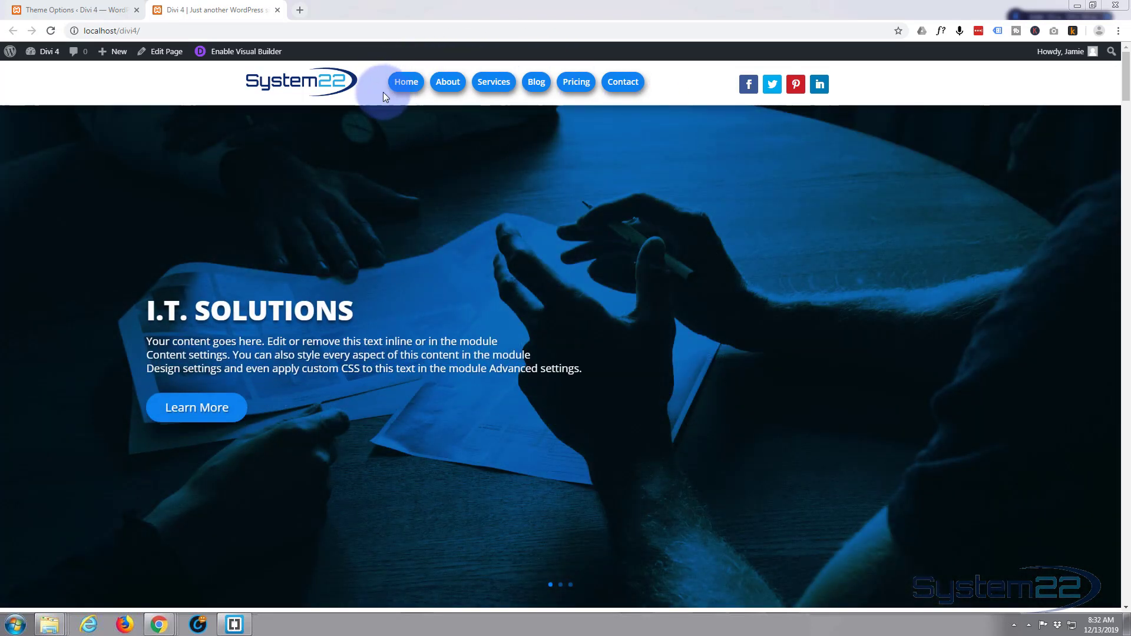
pyautogui.moveTo(373, 67)
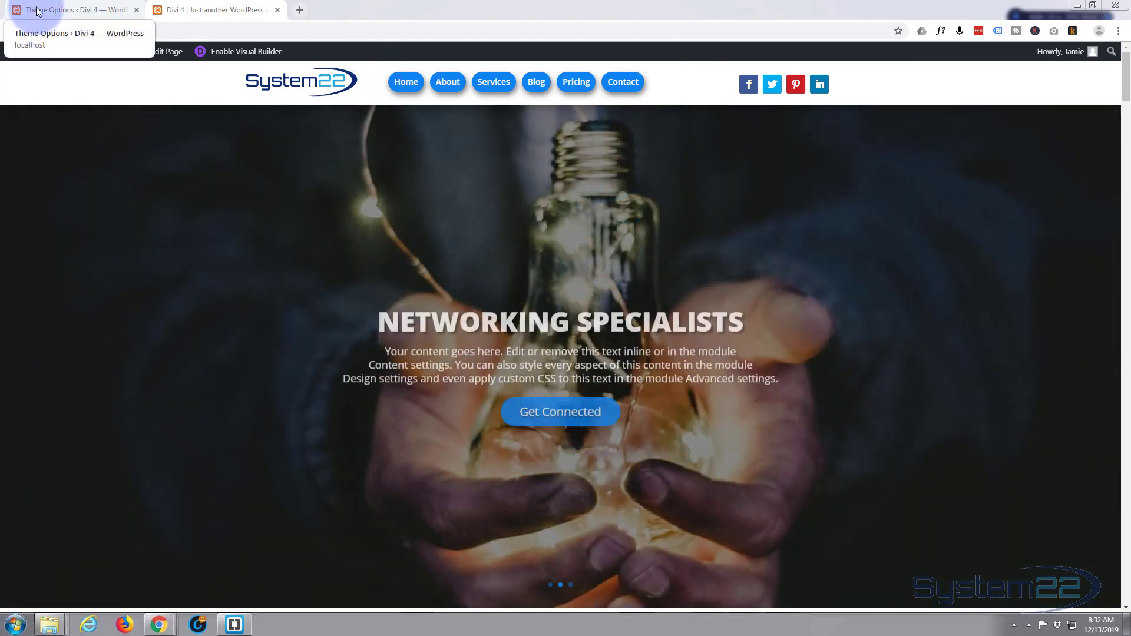
# Step: Save the Divi Theme Options with the Custom CSS menu rules and return to the homepage
pyautogui.click(68, 9)
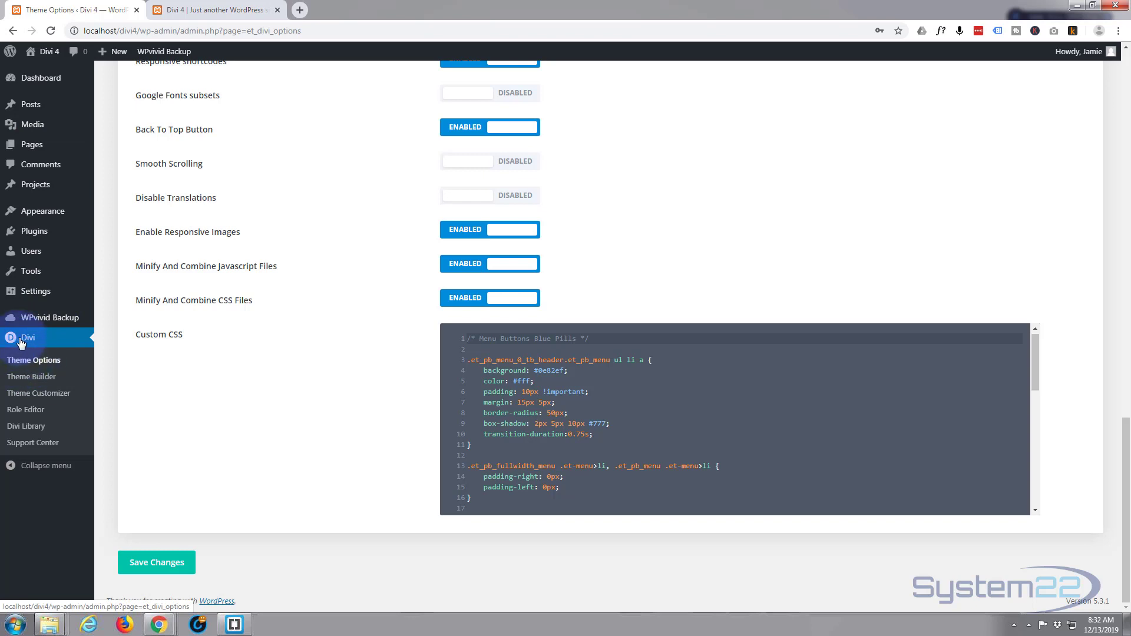
pyautogui.moveTo(350, 329)
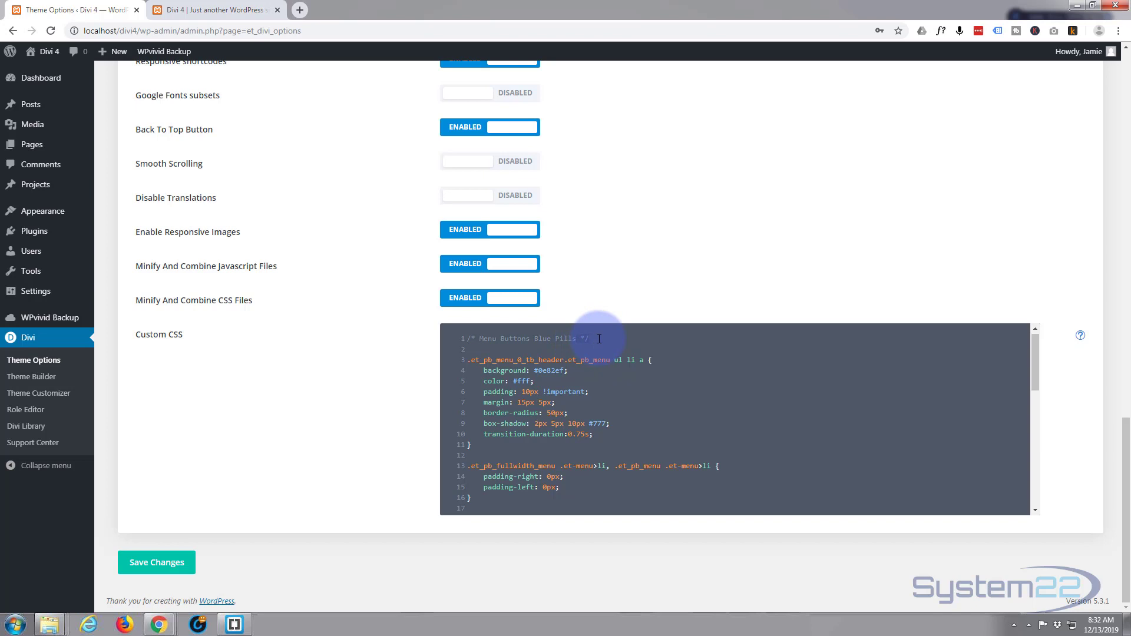
pyautogui.scroll(-3)
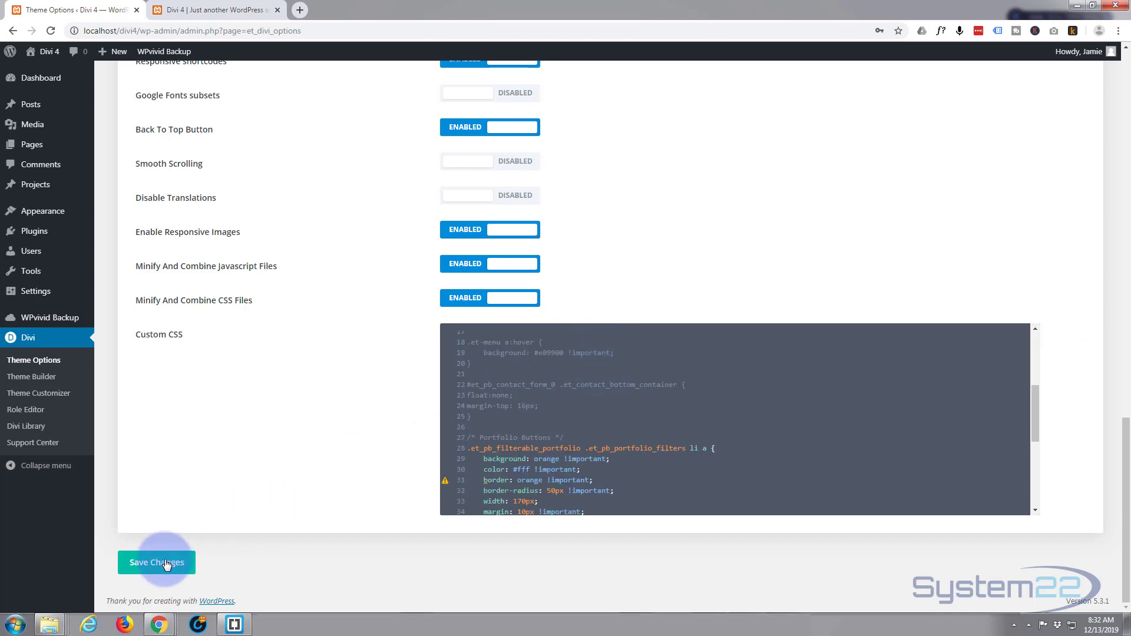
pyautogui.click(156, 563)
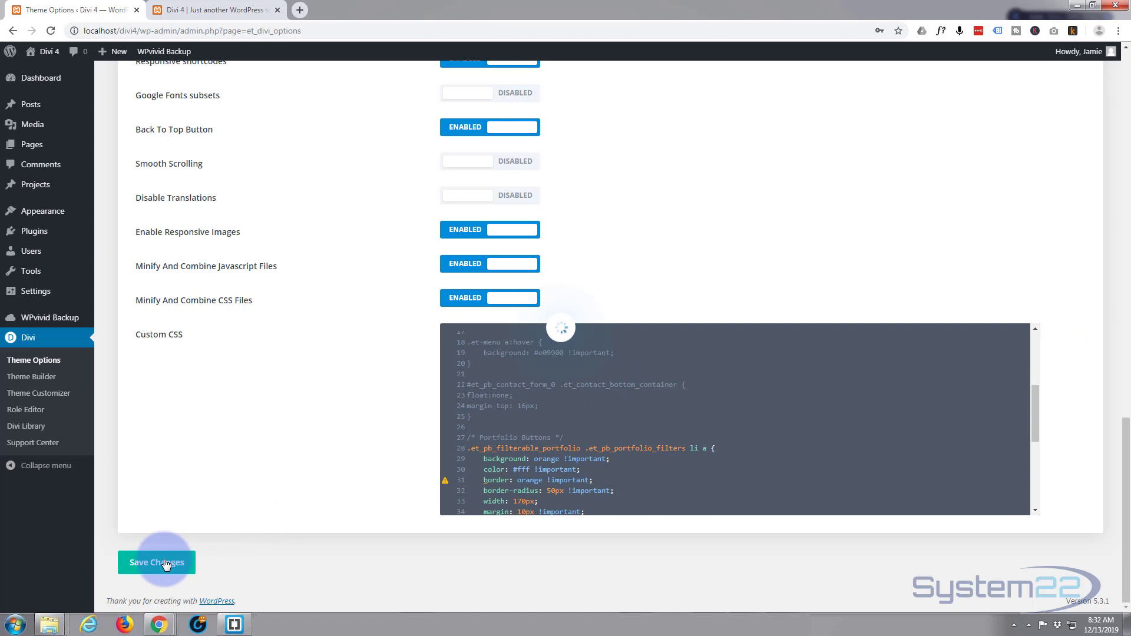
pyautogui.click(156, 562)
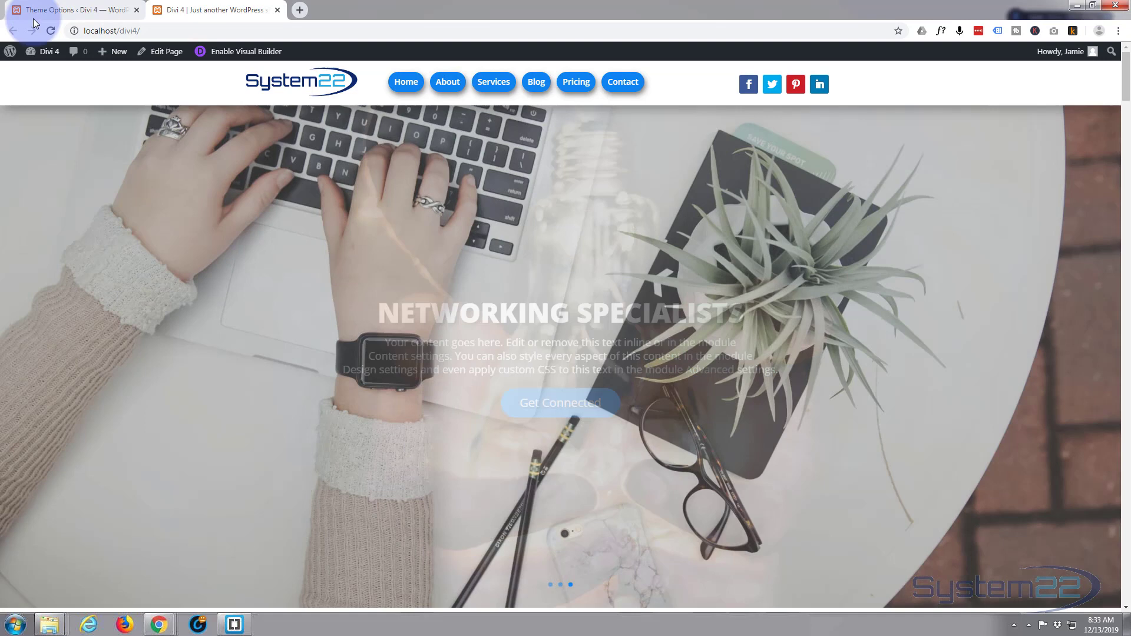
# Step: Reload the homepage, still showing pill menu buttons, and bring up DevTools with F12
pyautogui.click(49, 31)
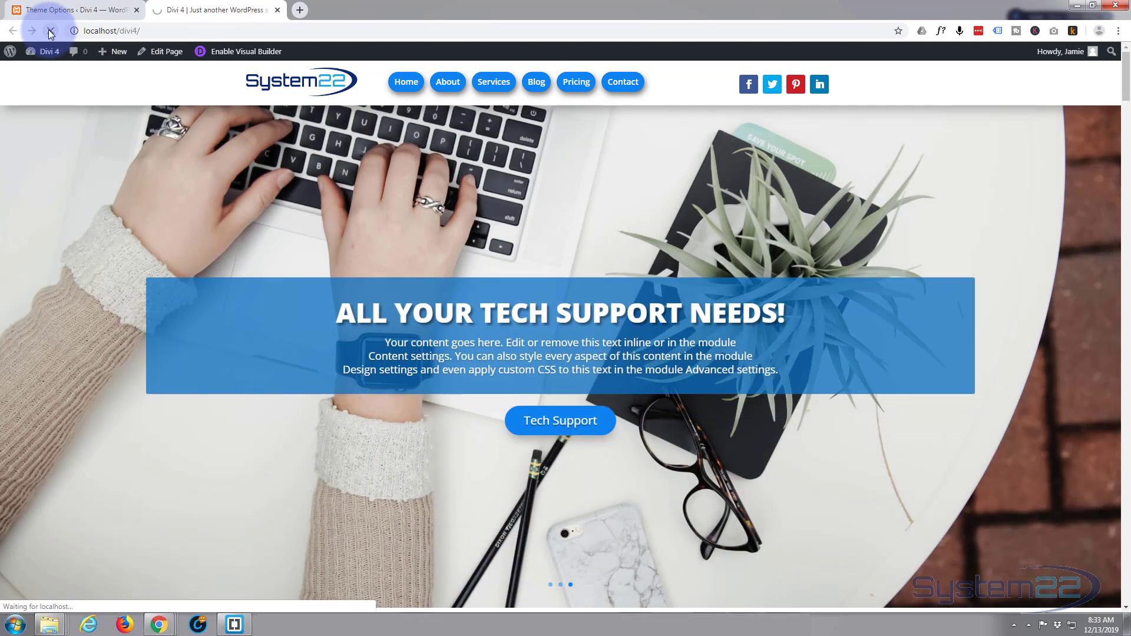
pyautogui.click(50, 30)
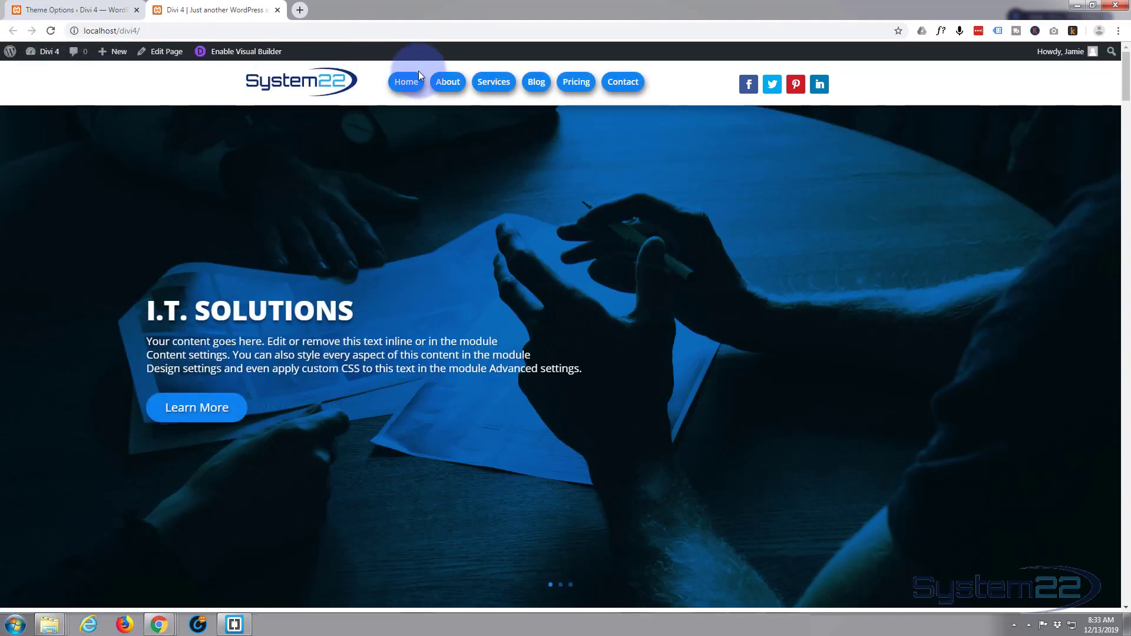
pyautogui.moveTo(417, 104)
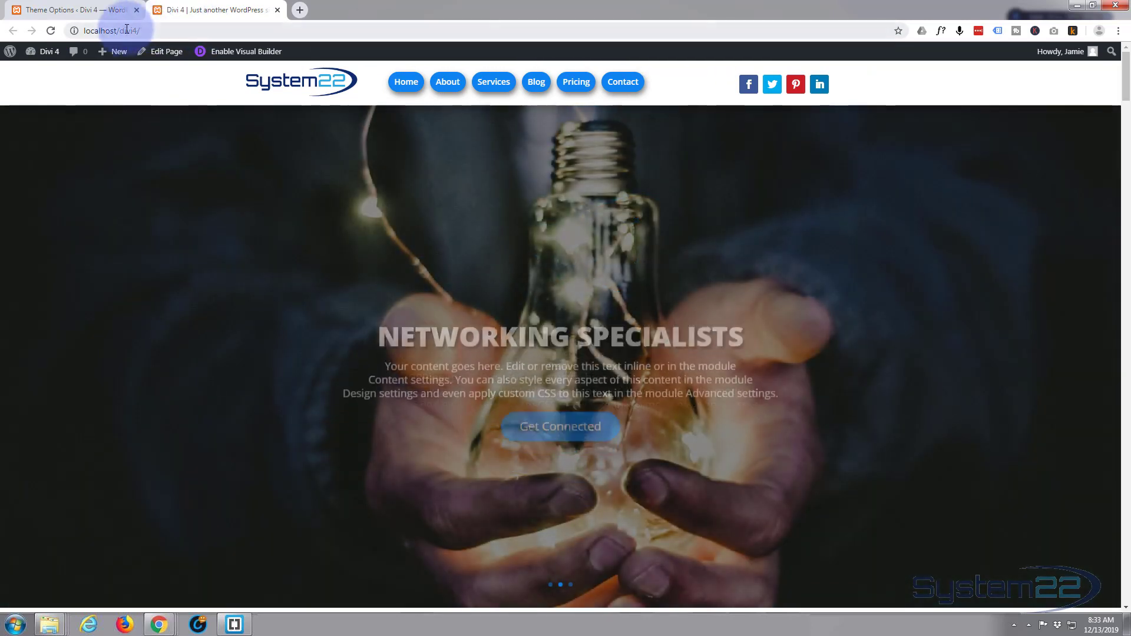
pyautogui.click(213, 9)
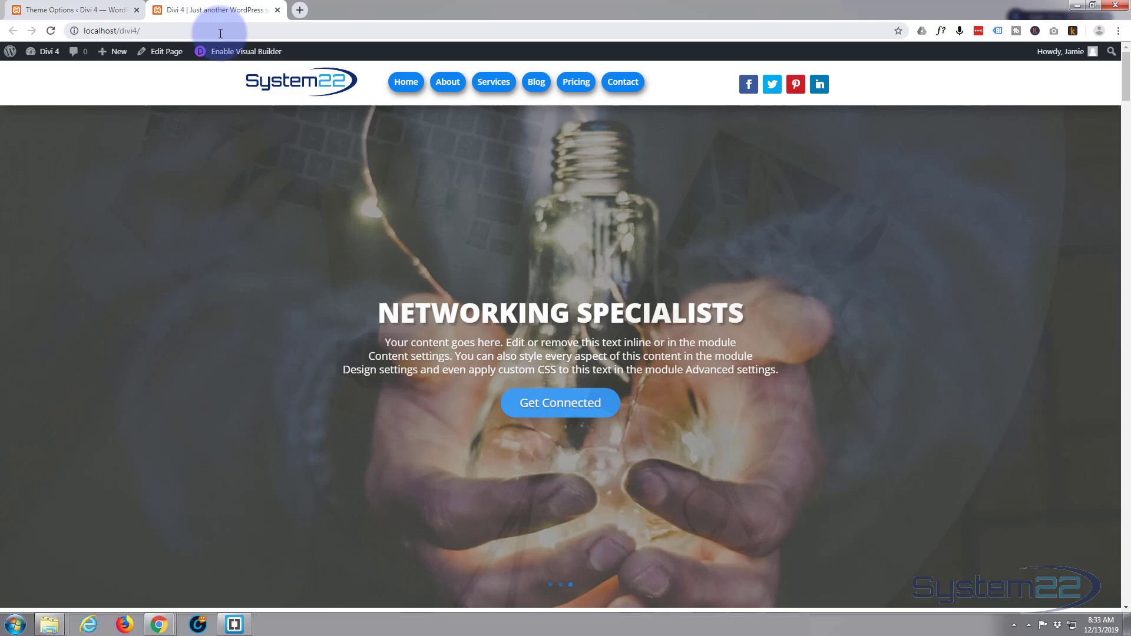
pyautogui.press('F12')
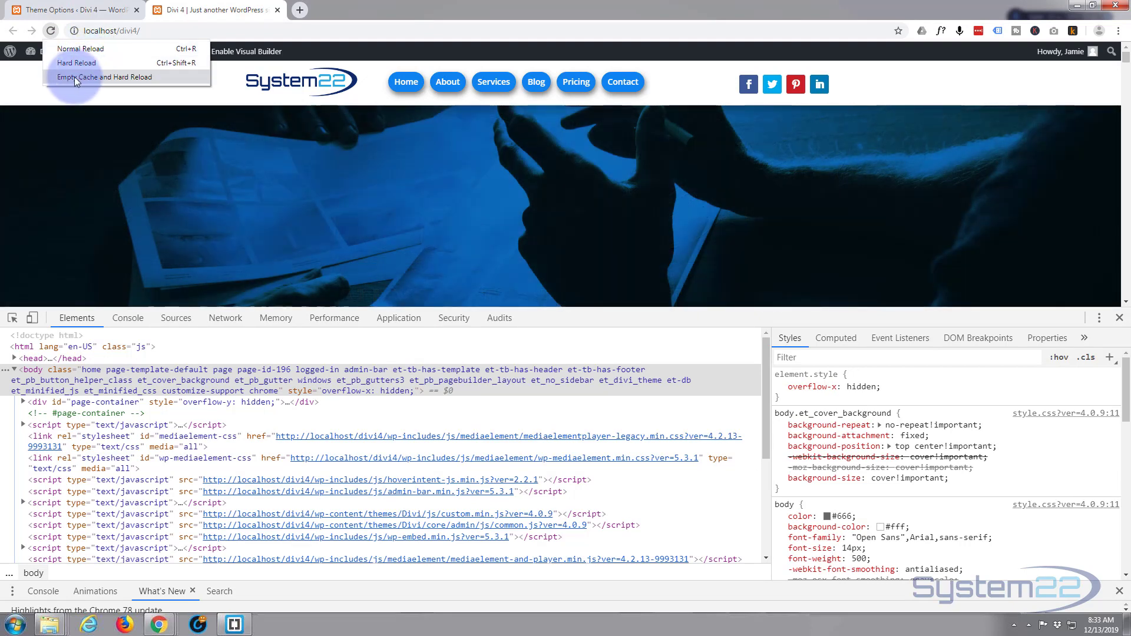
# Step: Run Empty Cache and Hard Reload, then dismiss DevTools; the menu stays pill-shaped
pyautogui.click(104, 78)
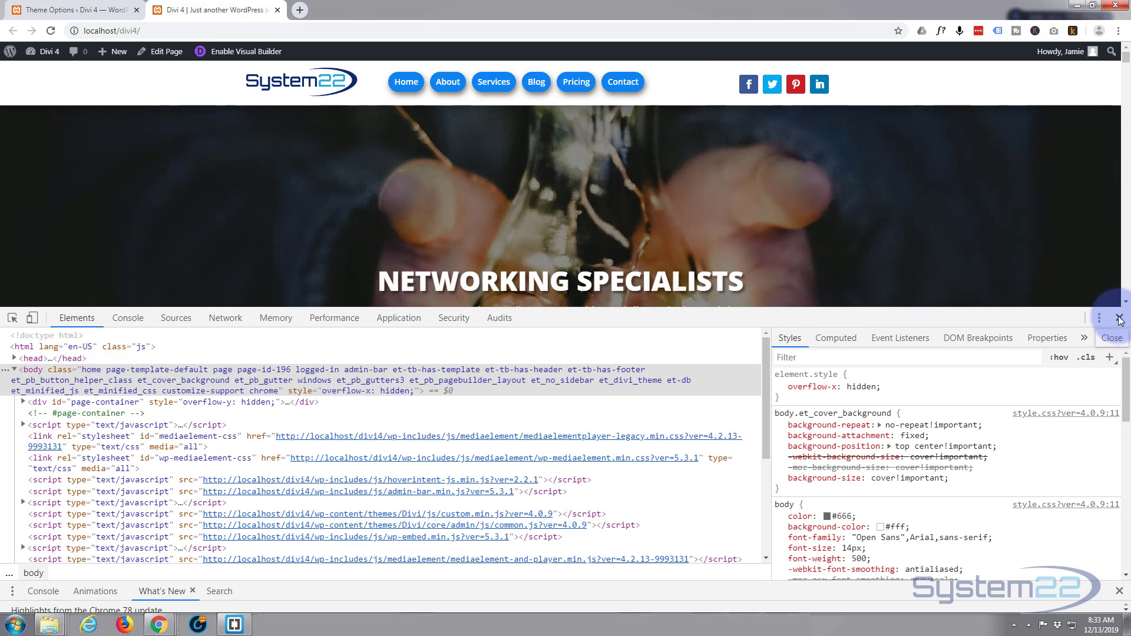
pyautogui.click(1117, 318)
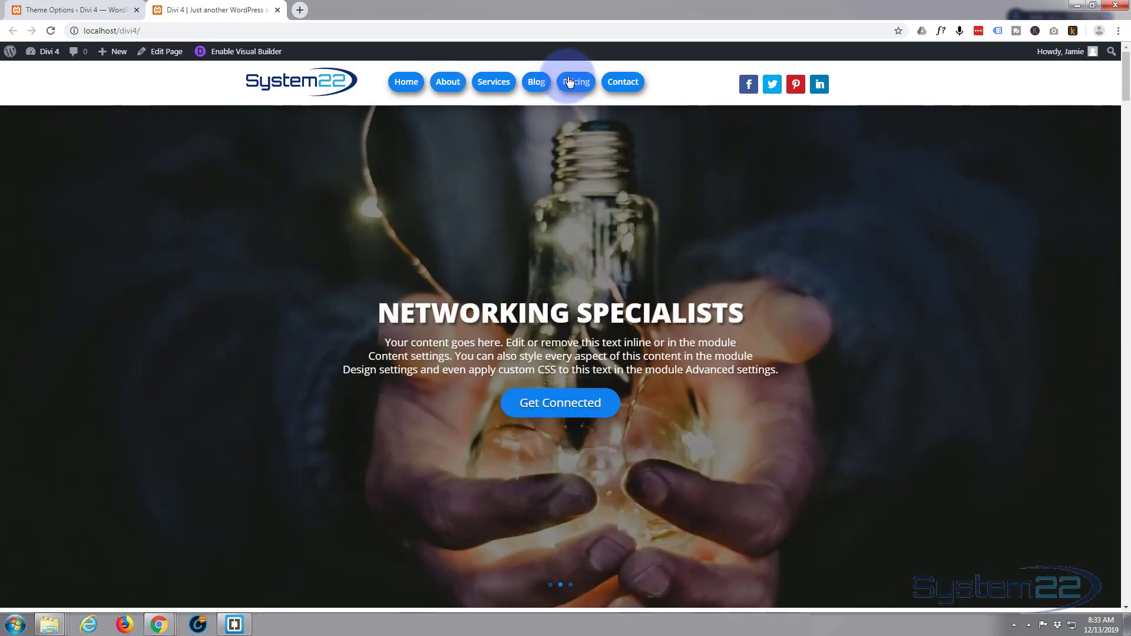
pyautogui.click(108, 30)
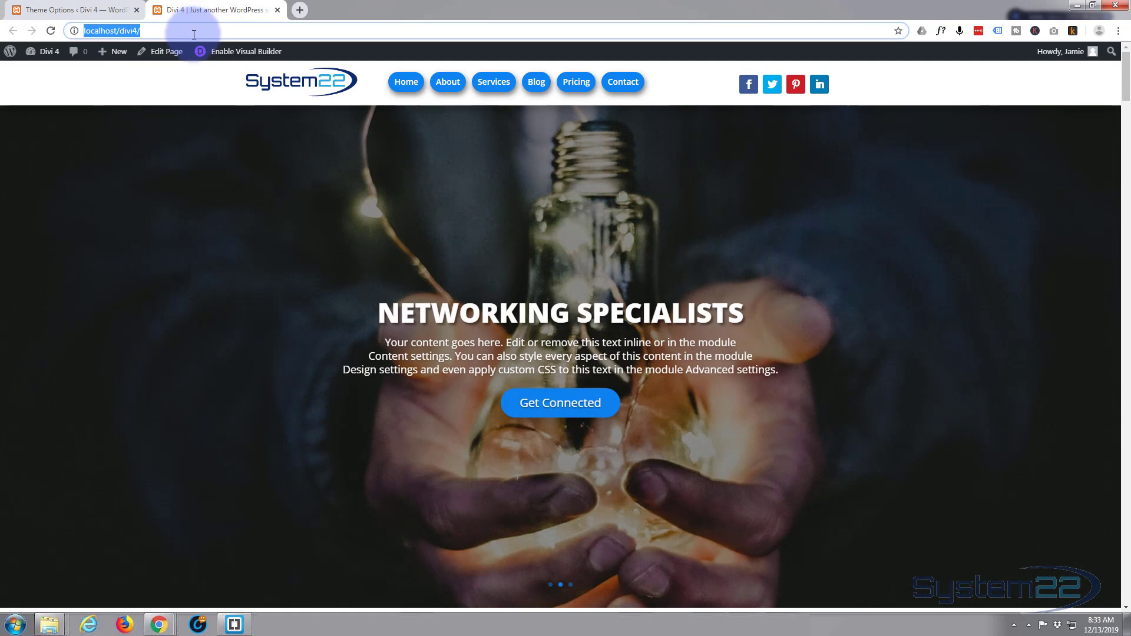
pyautogui.moveTo(187, 45)
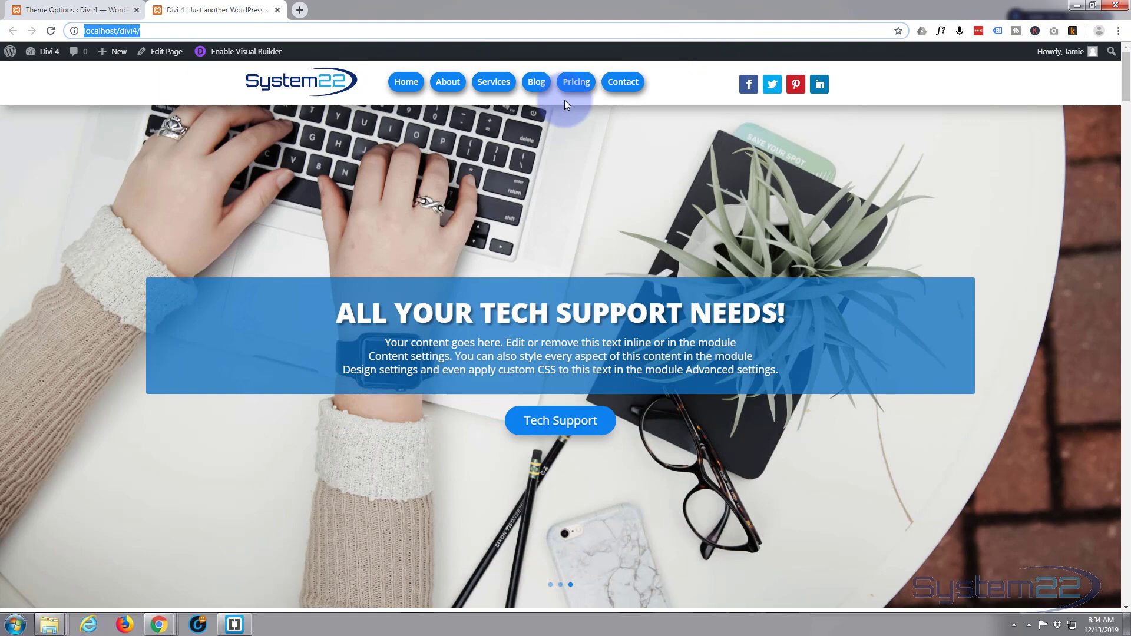
pyautogui.moveTo(173, 86)
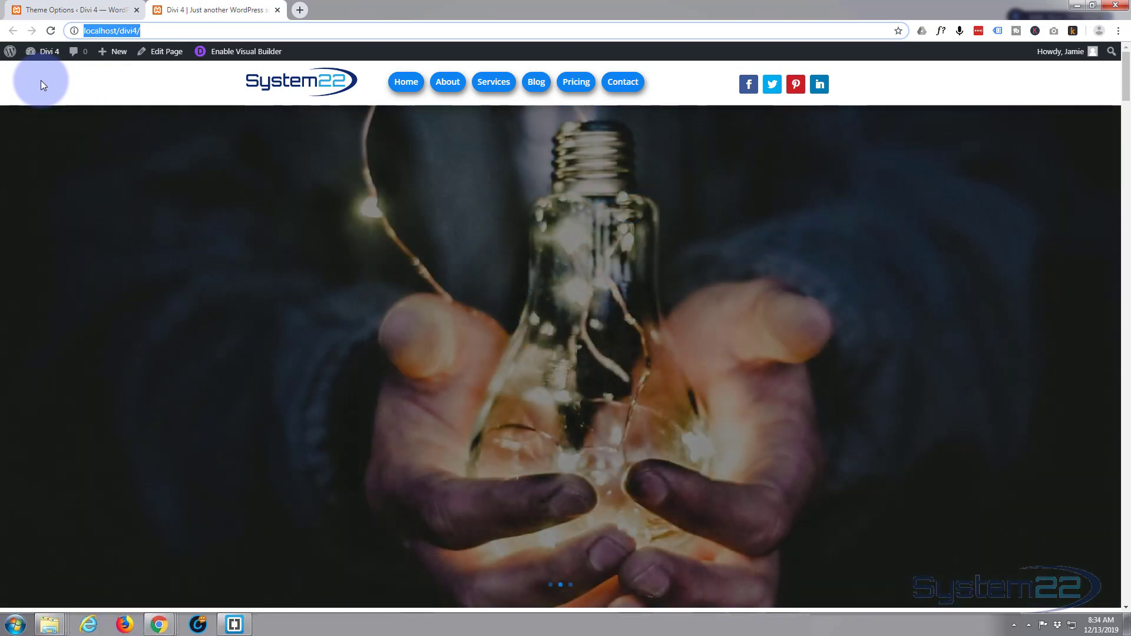
# Step: Return to the Divi Theme Options tab scrolled up to its General settings
pyautogui.click(72, 9)
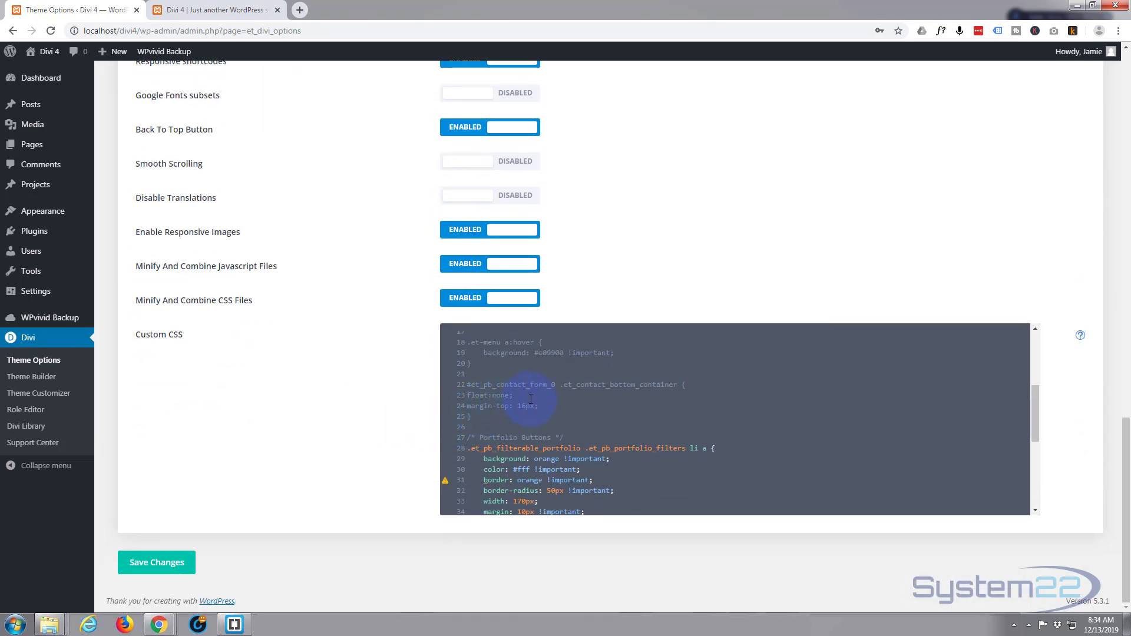
pyautogui.scroll(3)
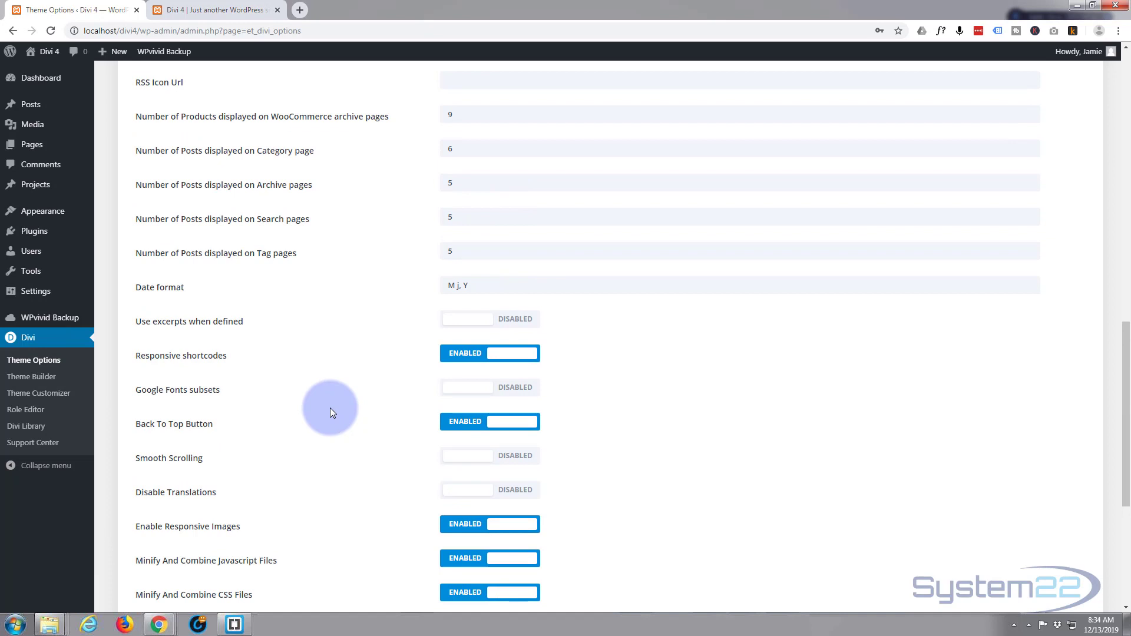
pyautogui.scroll(3)
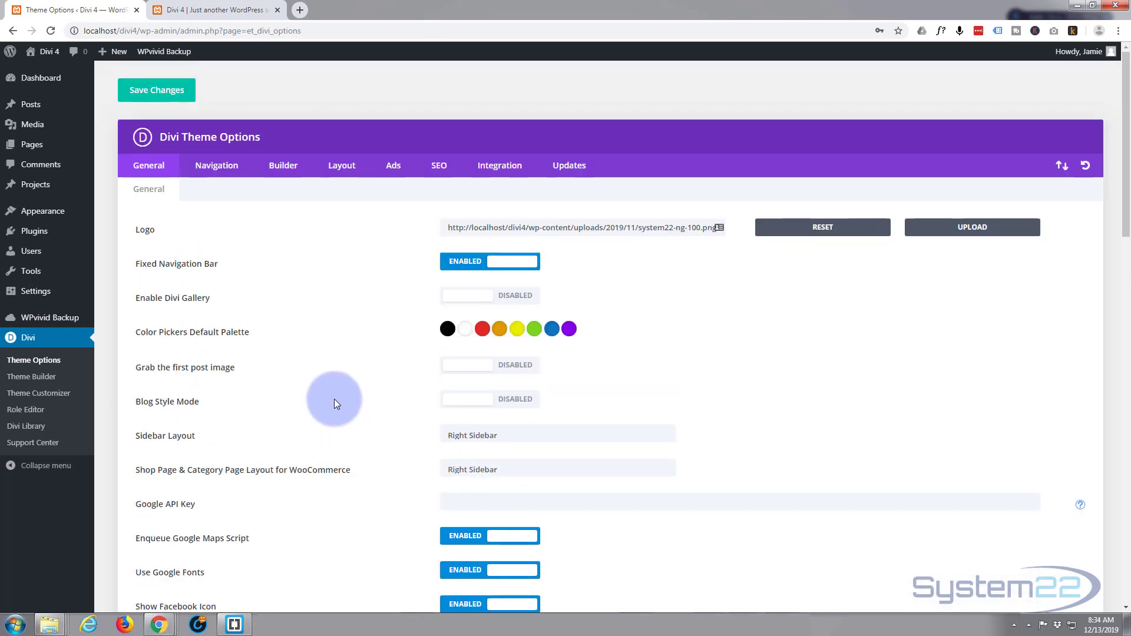
pyautogui.moveTo(283, 165)
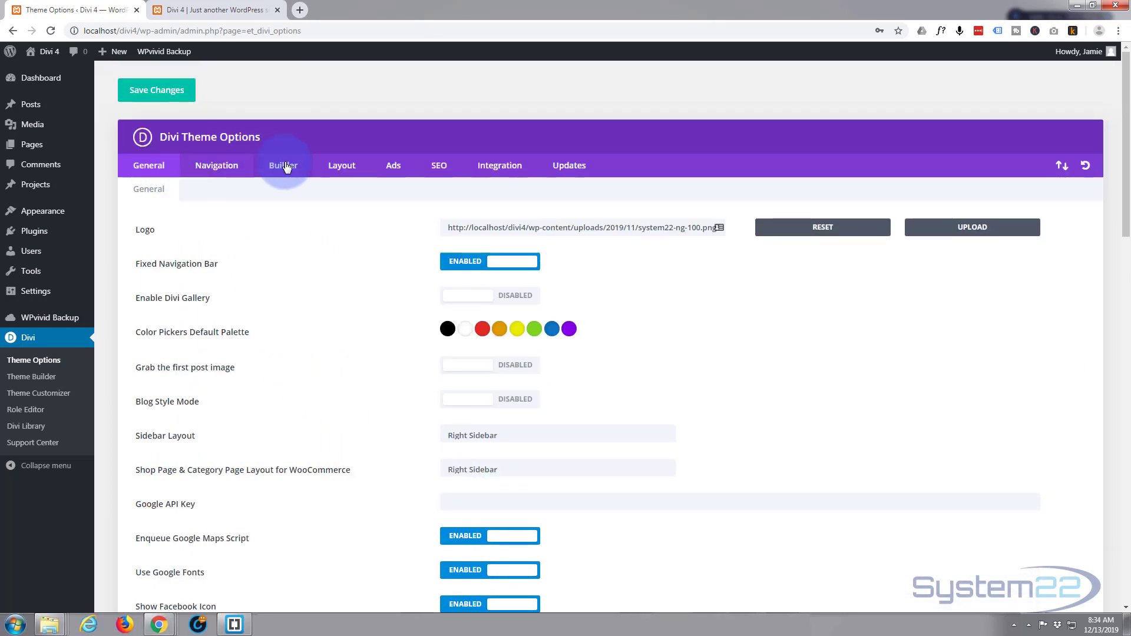
# Step: Review Builder > Advanced showing Static CSS File Generation enabled, then show the homepage
pyautogui.click(283, 165)
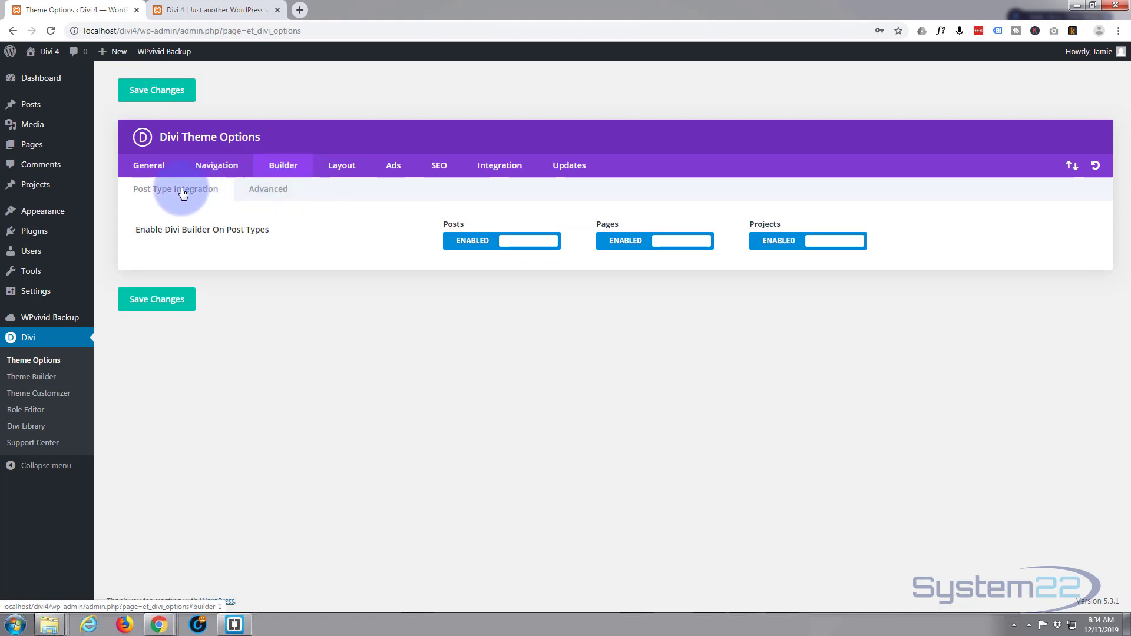
pyautogui.click(268, 189)
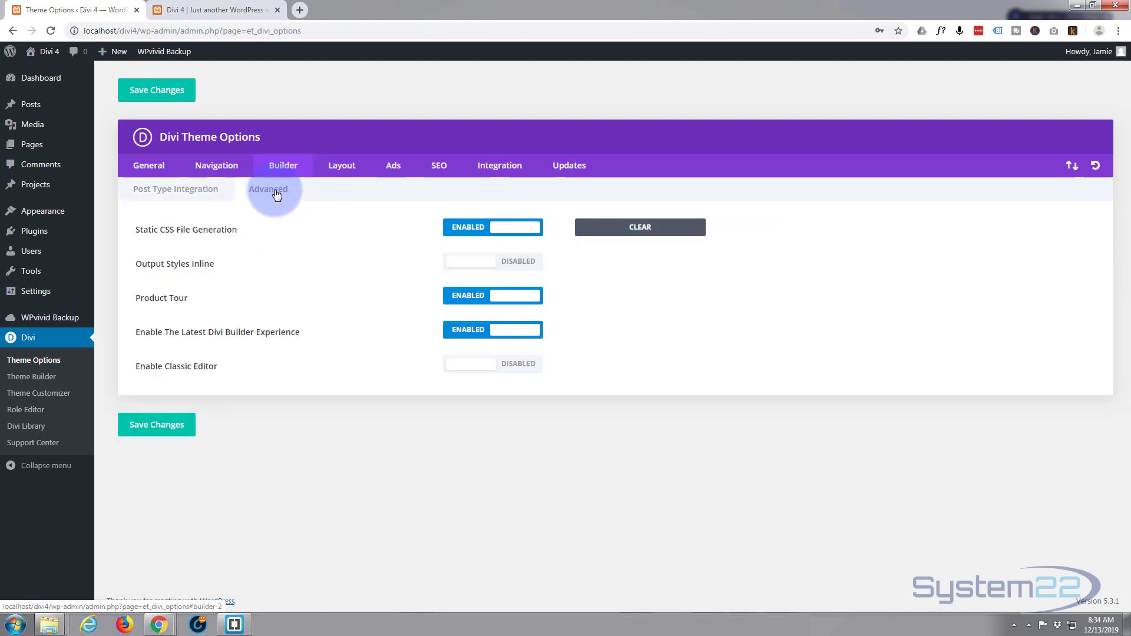
pyautogui.moveTo(198, 232)
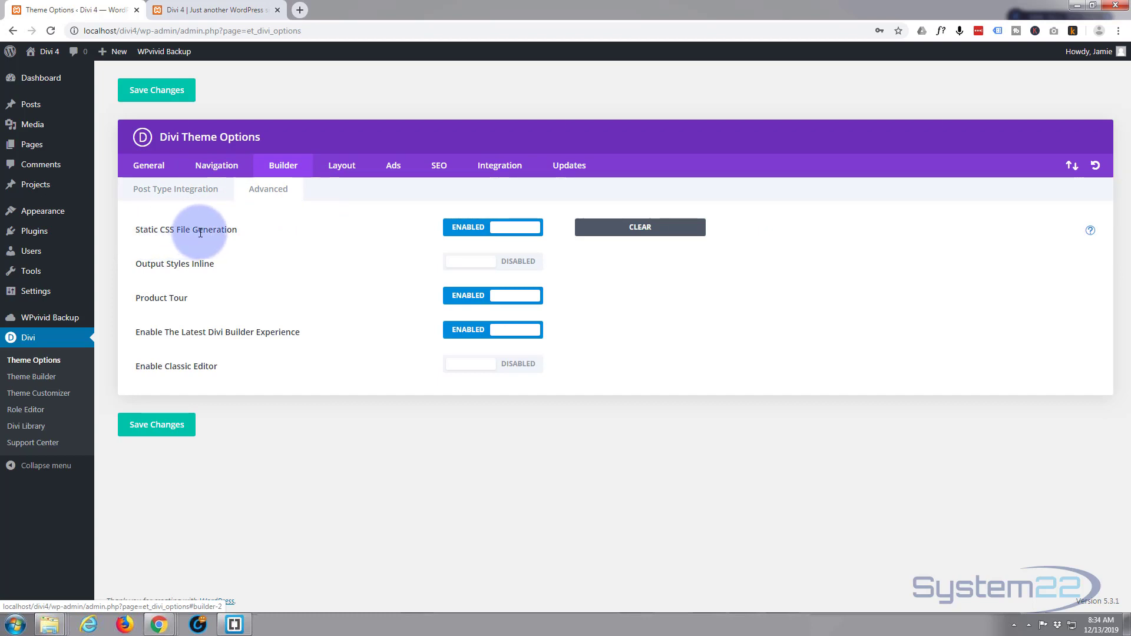
pyautogui.moveTo(472, 228)
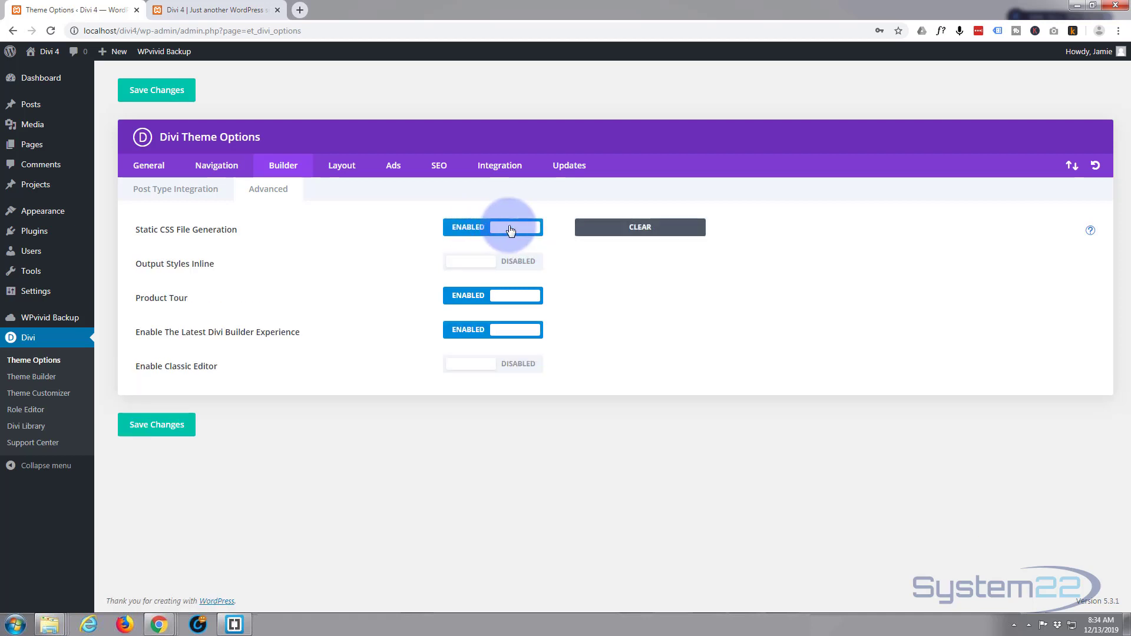
pyautogui.click(638, 227)
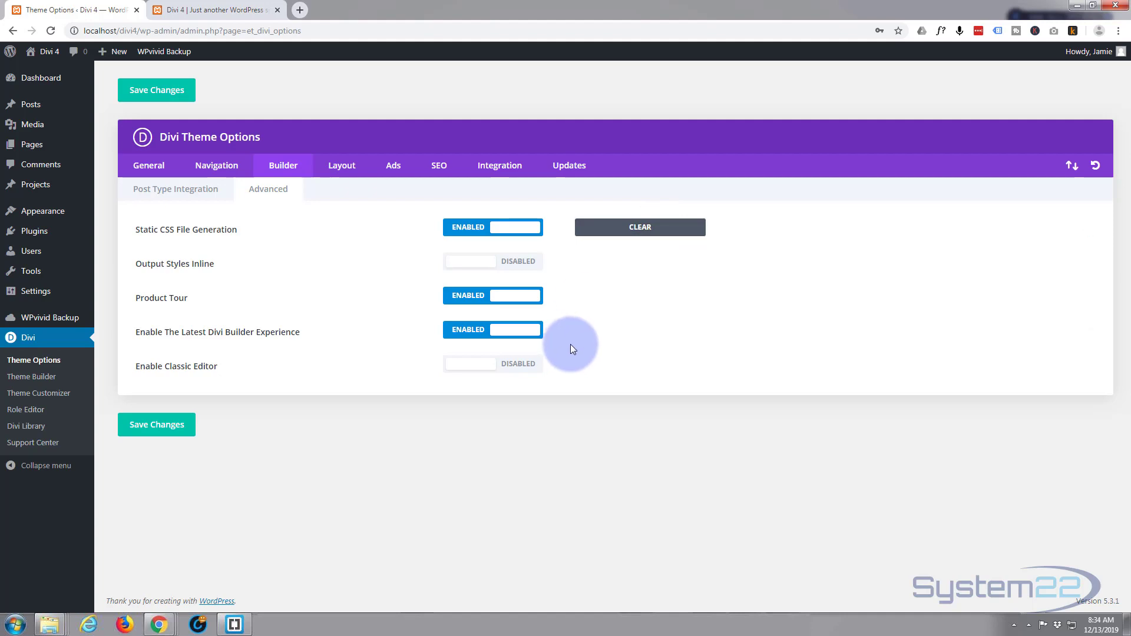
pyautogui.click(213, 10)
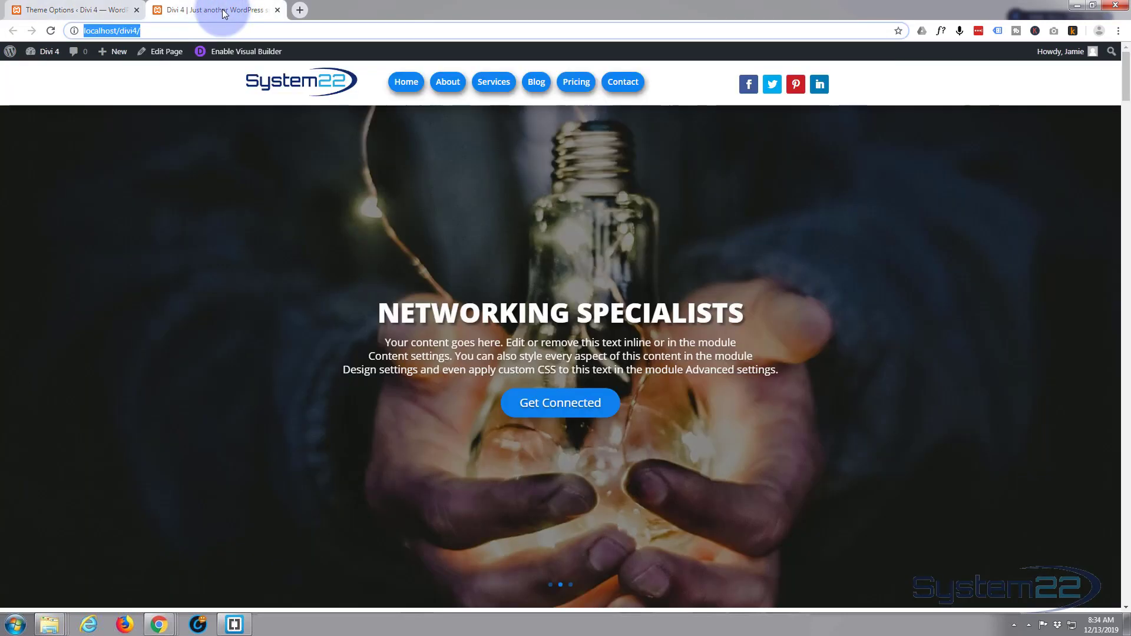
# Step: Reload the homepage, confirm the blue rounded menu buttons, and return to Theme Options
pyautogui.click(49, 31)
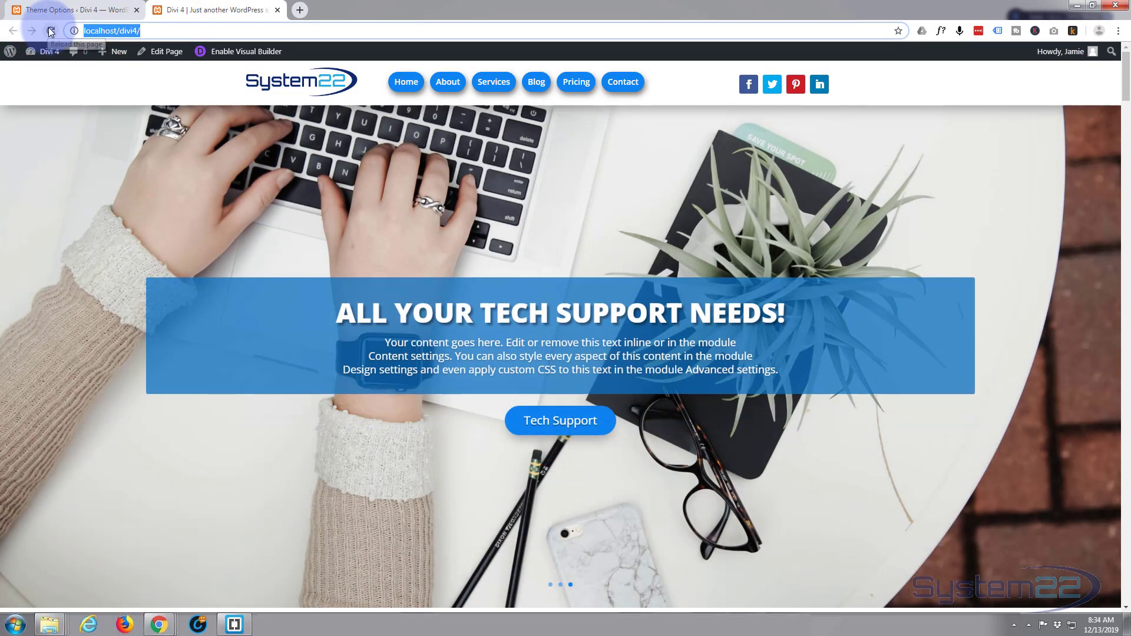
pyautogui.click(50, 31)
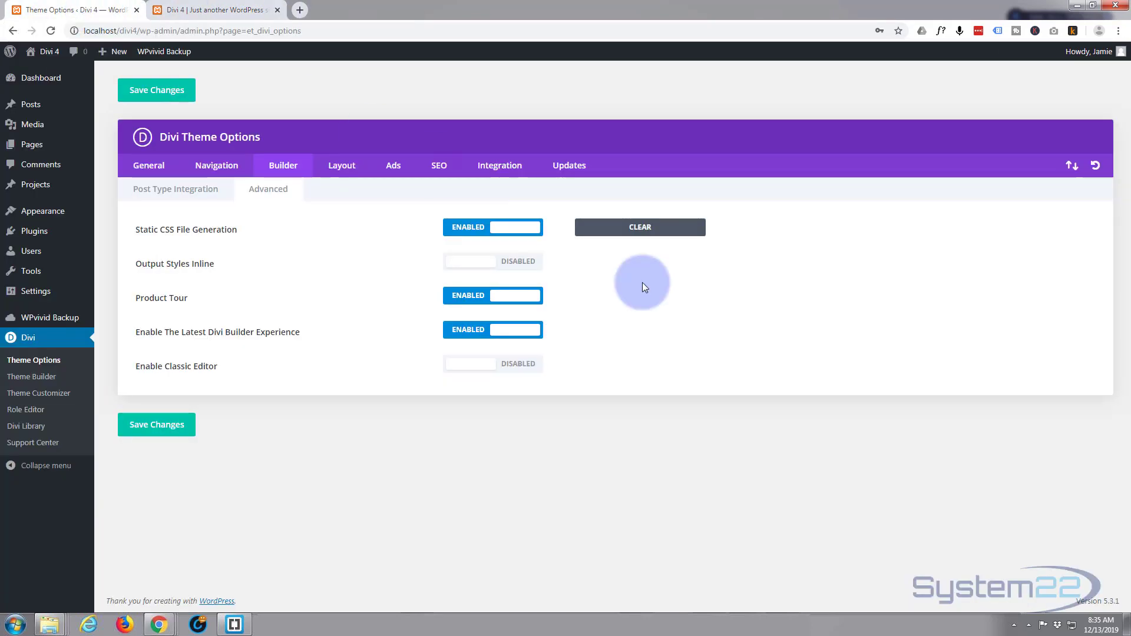
# Step: Disable Static CSS File Generation, save the change, and show the homepage
pyautogui.click(493, 226)
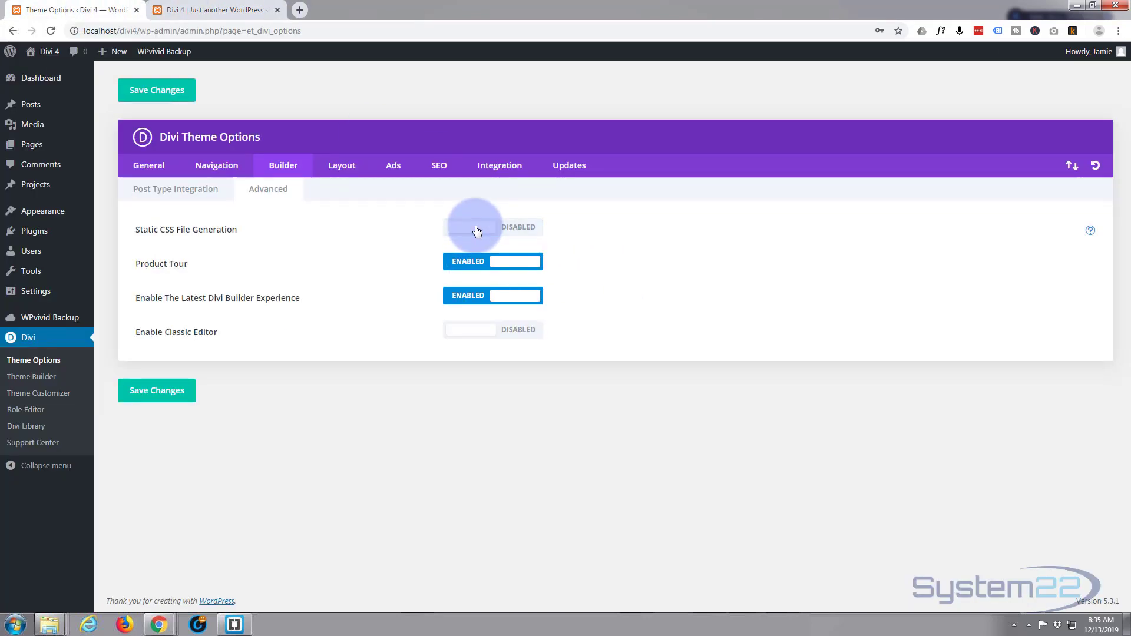
pyautogui.click(156, 390)
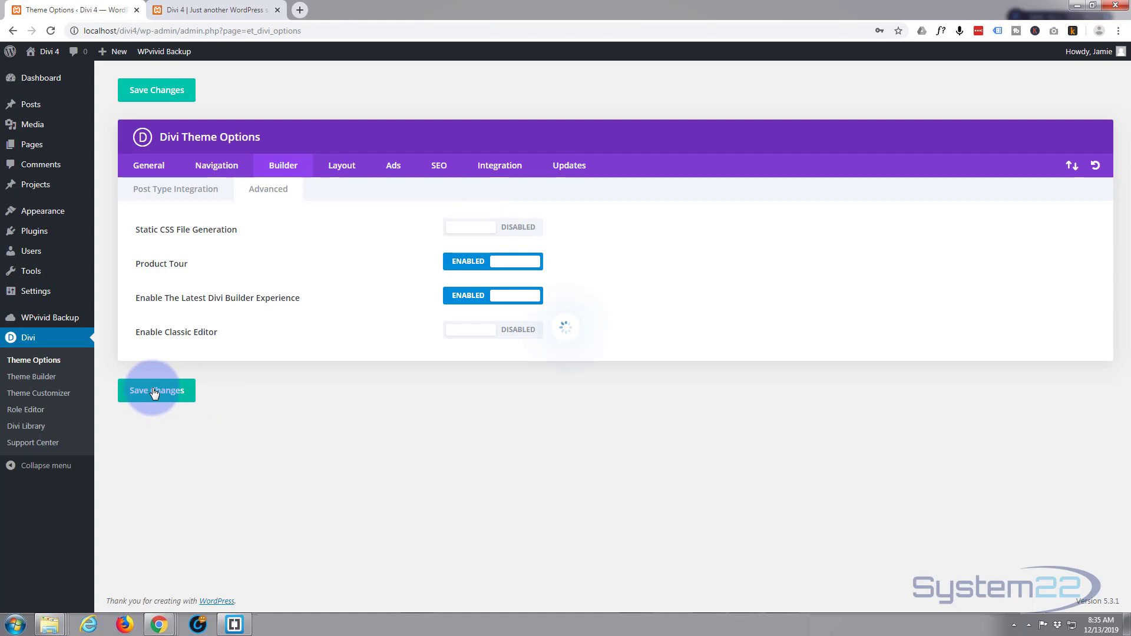
pyautogui.click(156, 390)
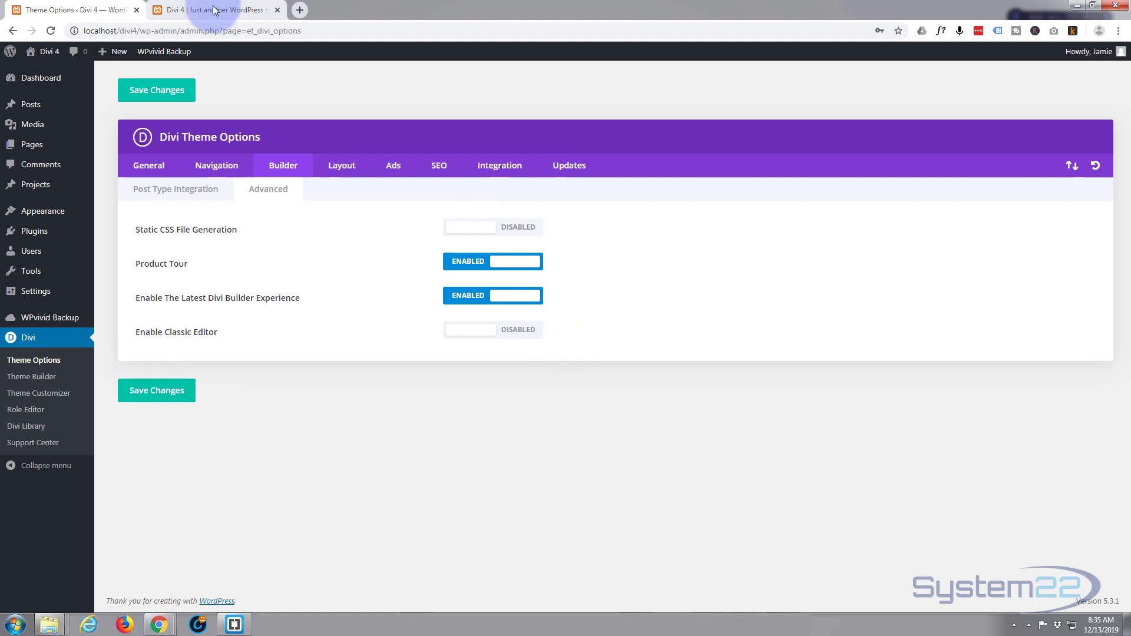
pyautogui.click(211, 10)
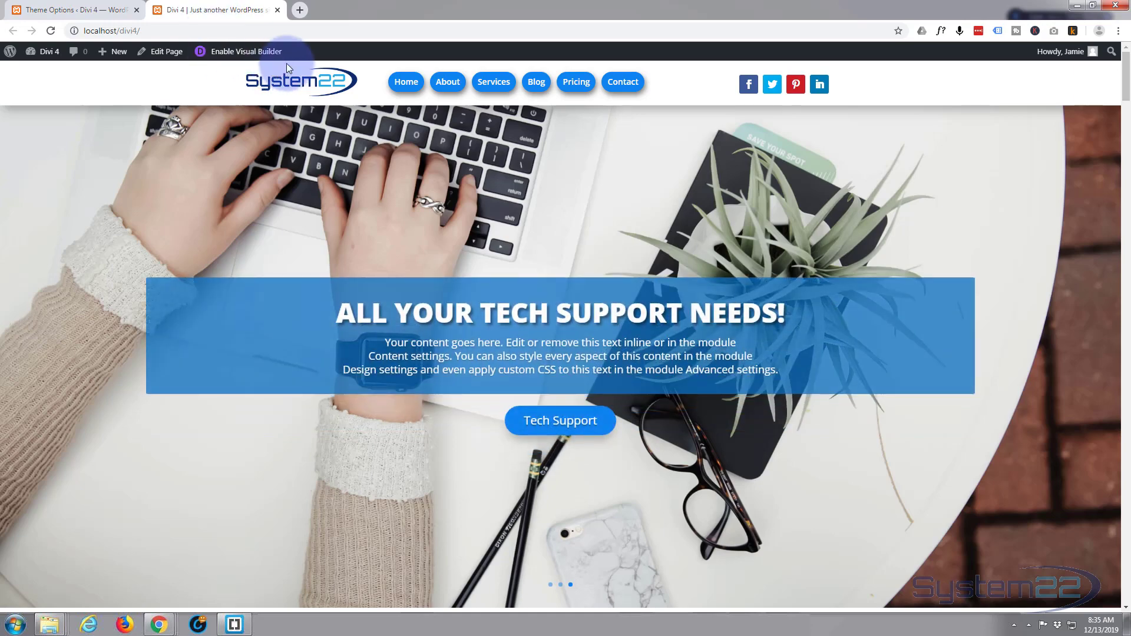
# Step: Reload the homepage so the menu shows plain text links instead of blue buttons
pyautogui.click(50, 31)
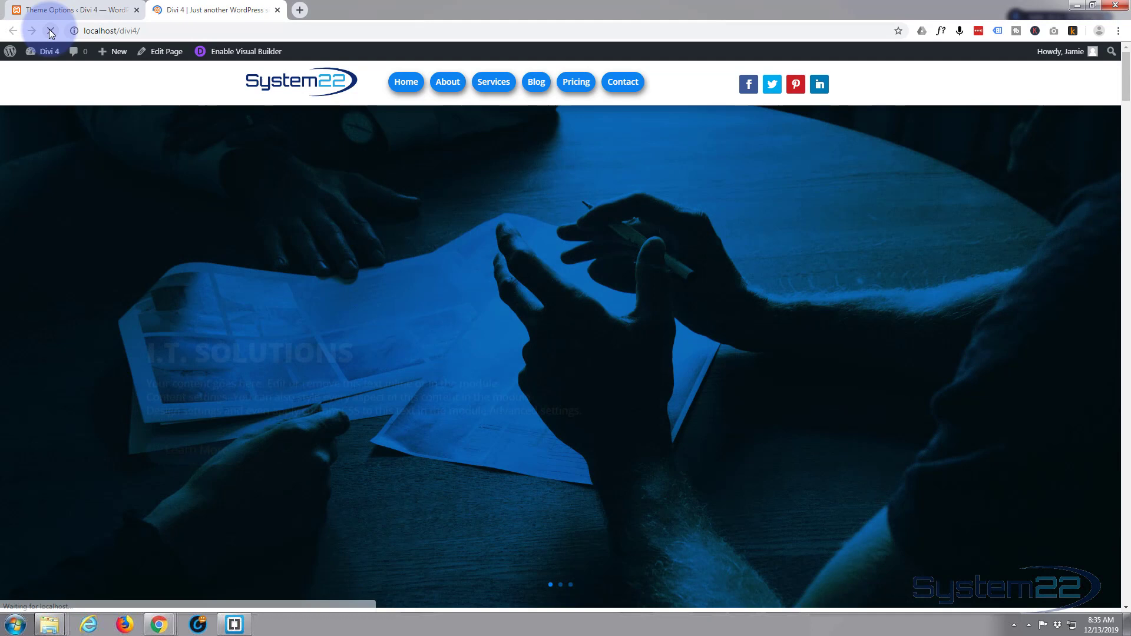
pyautogui.click(50, 31)
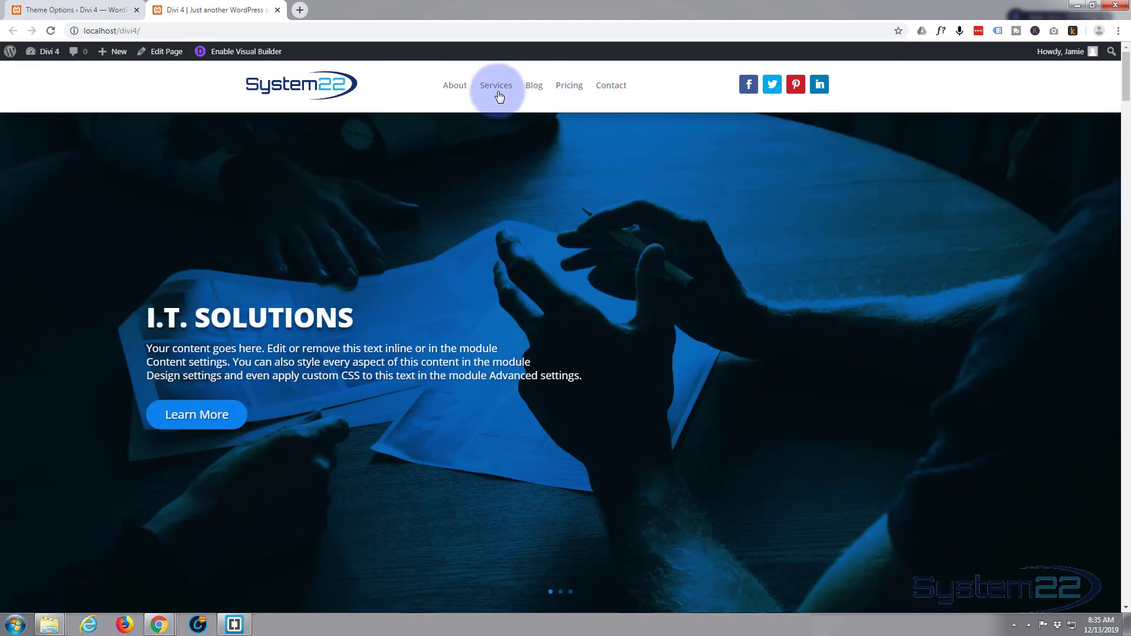
pyautogui.moveTo(455, 85)
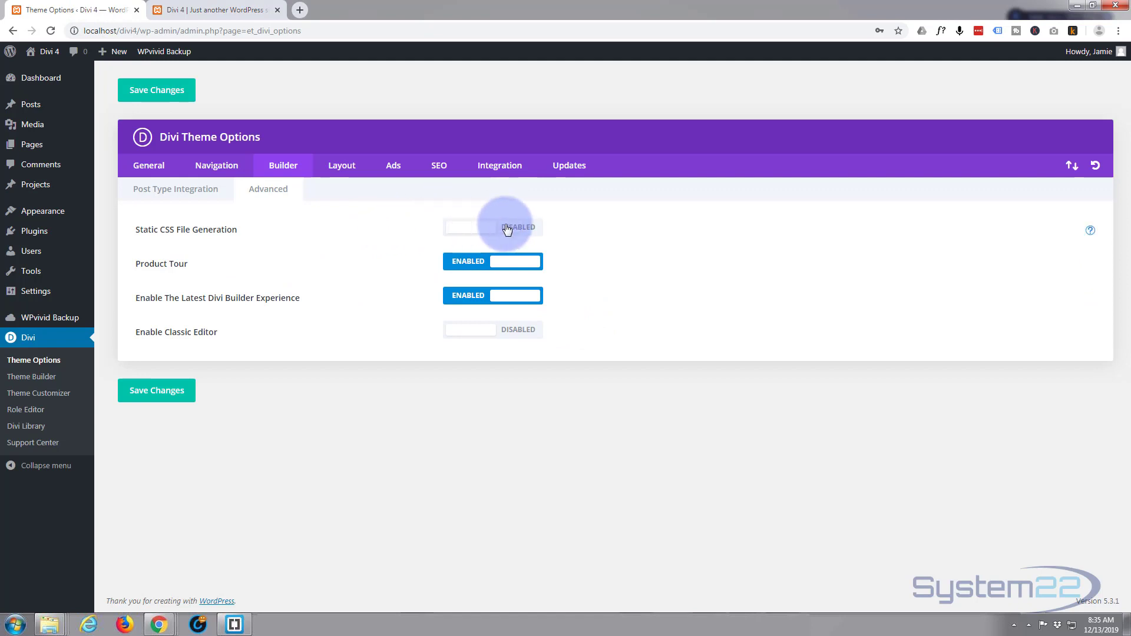
# Step: Re-enable Static CSS File Generation and save the Theme Options
pyautogui.click(492, 226)
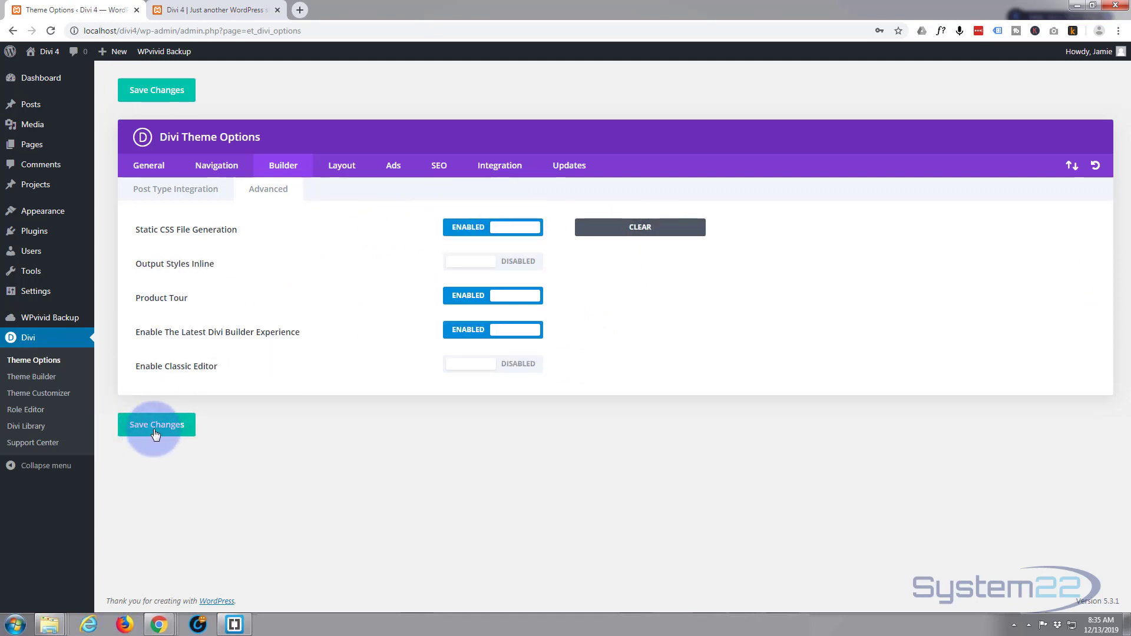
pyautogui.click(155, 425)
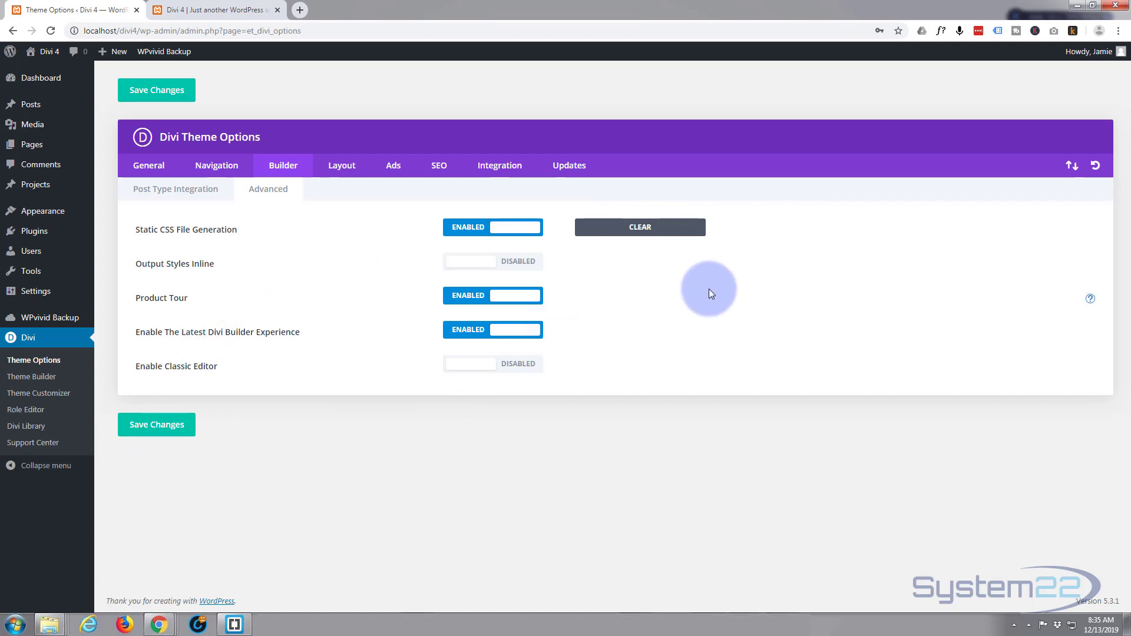
pyautogui.moveTo(83, 13)
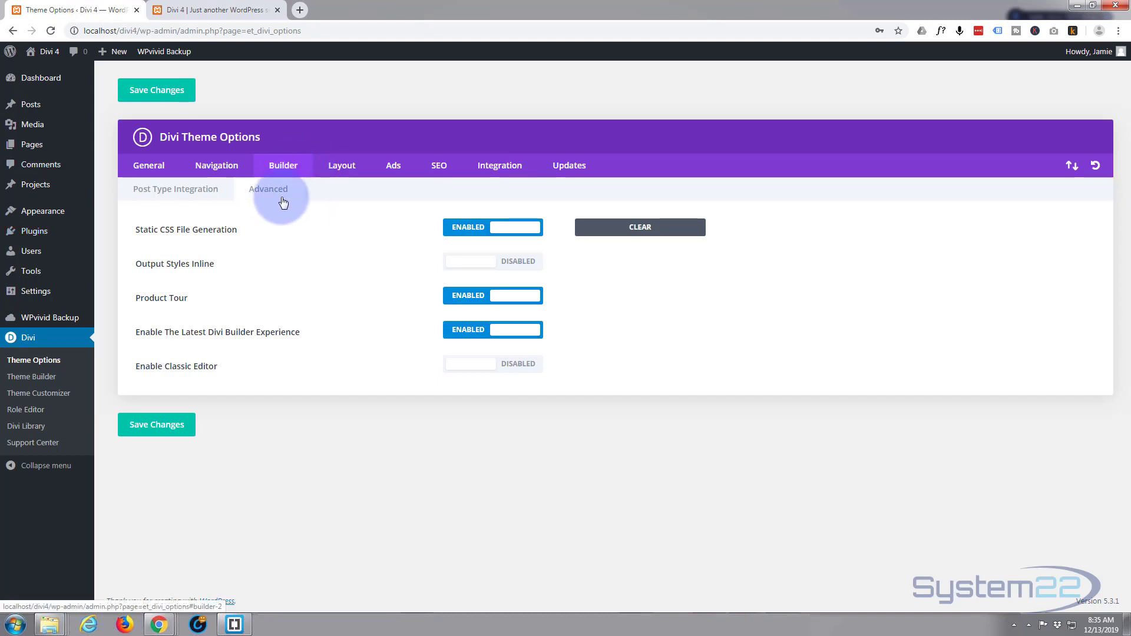
pyautogui.moveTo(179, 235)
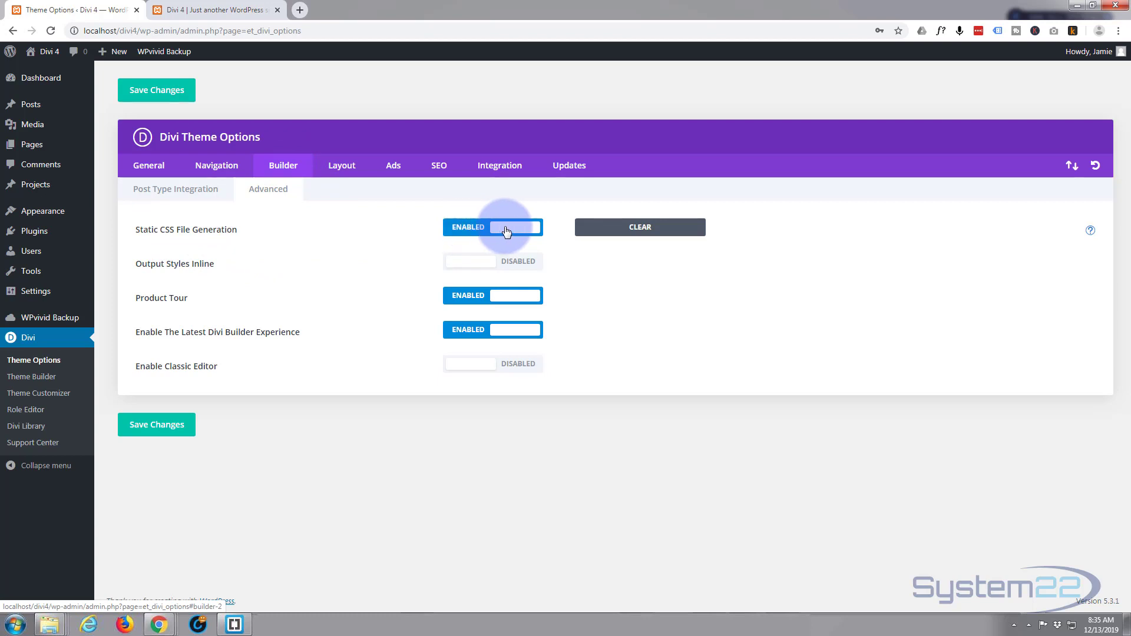
pyautogui.moveTo(534, 232)
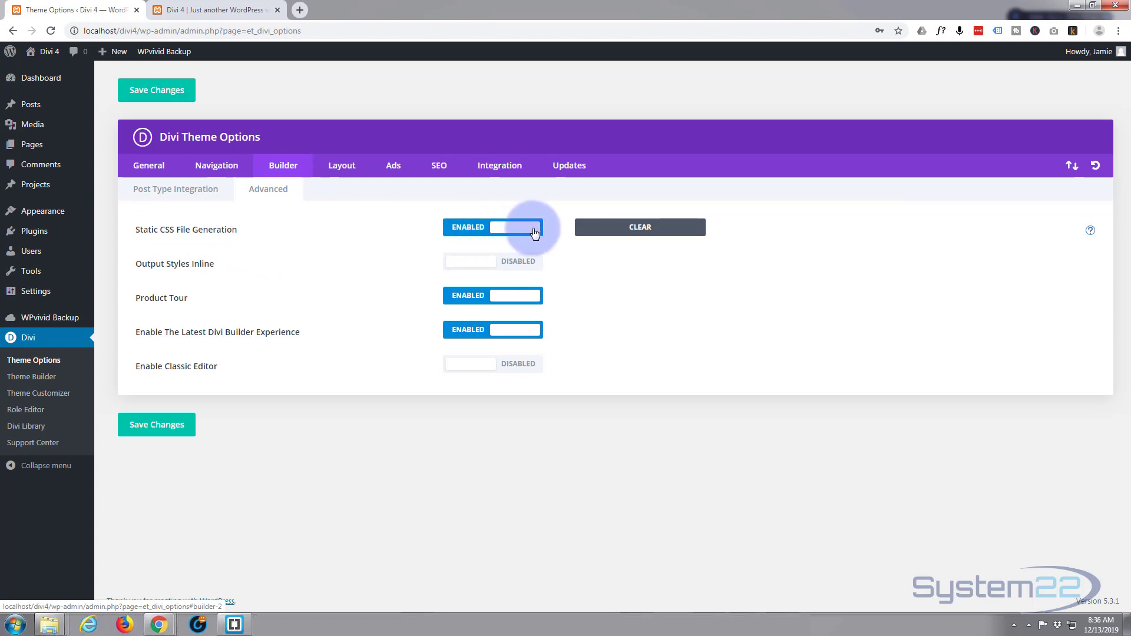
pyautogui.moveTo(414, 236)
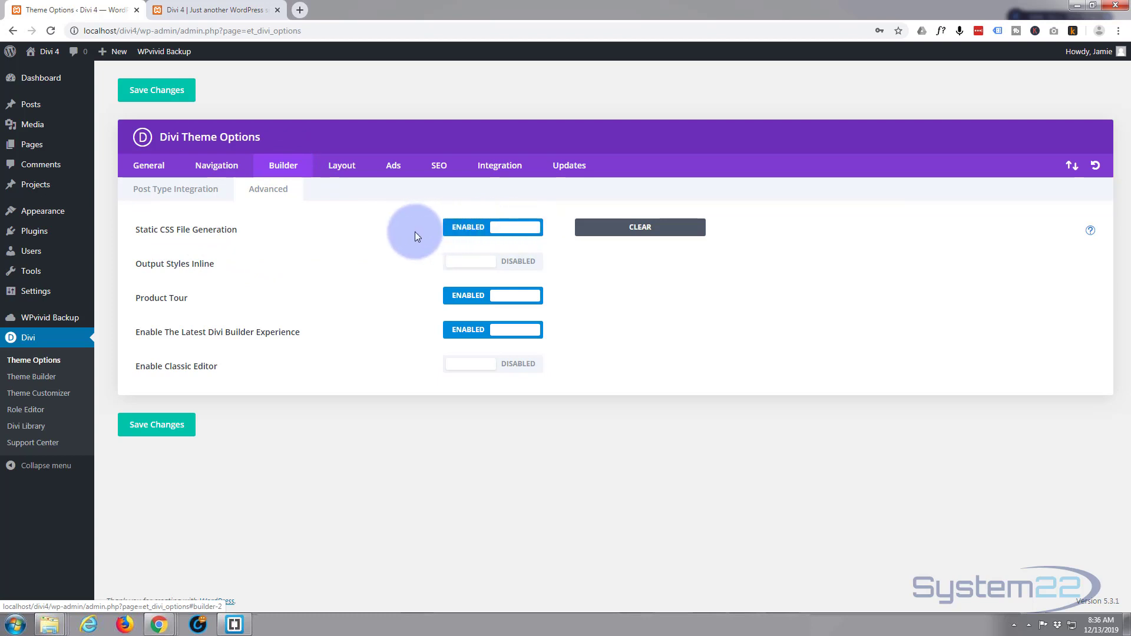